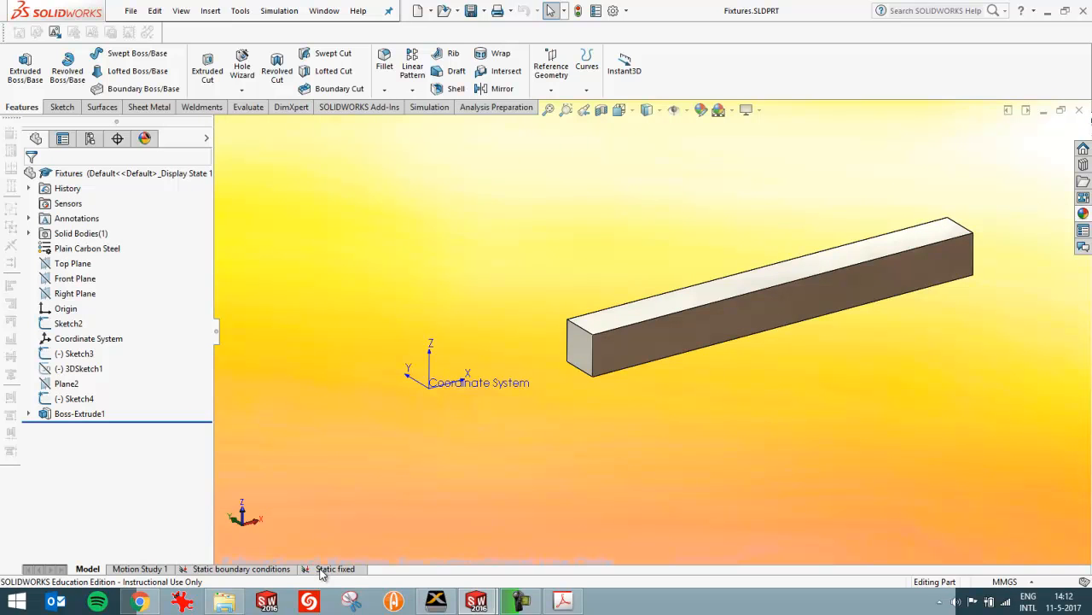
- Show the Stress2 X-normal stress plot from the Static fixed study's results
click(335, 569)
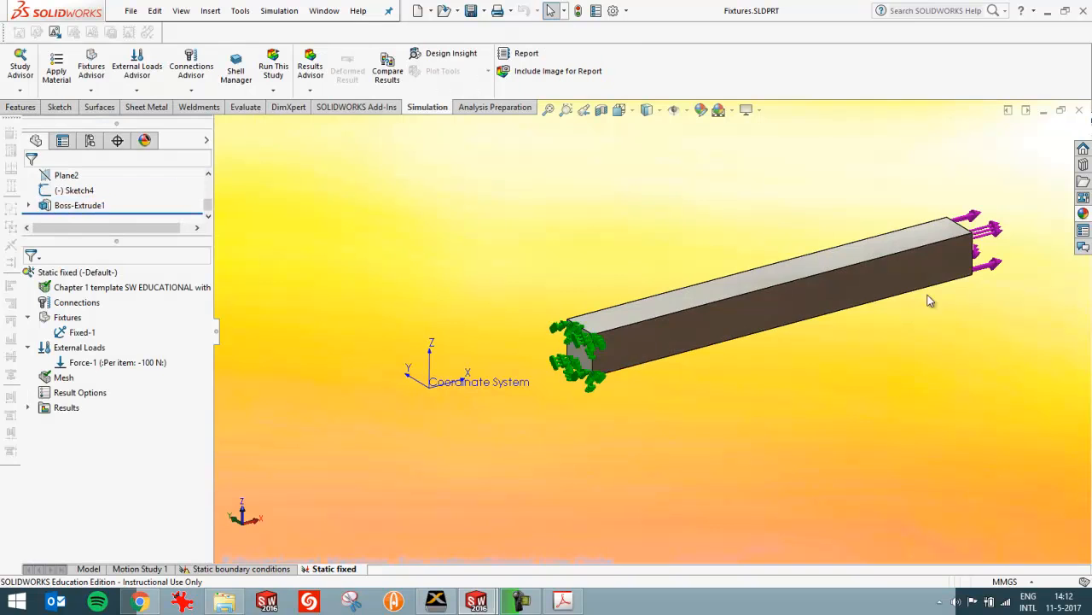
click(77, 271)
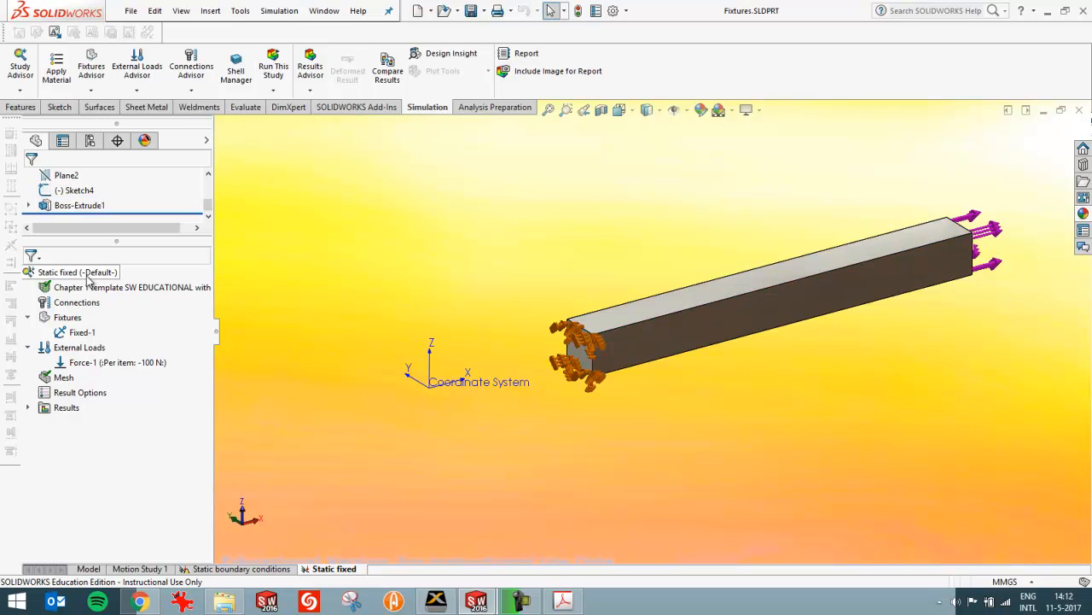
click(28, 407)
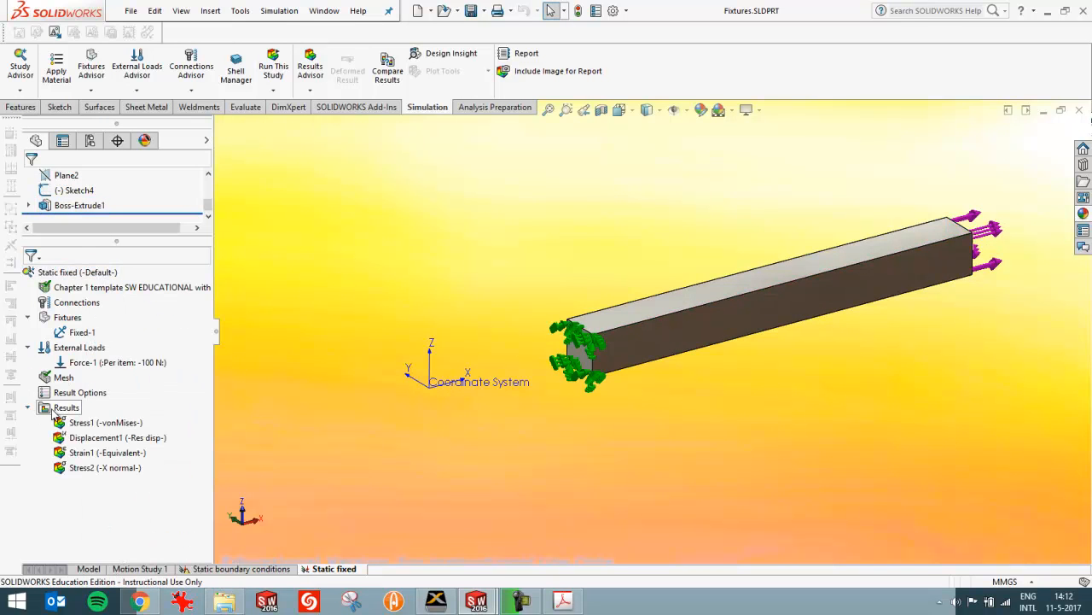
click(106, 467)
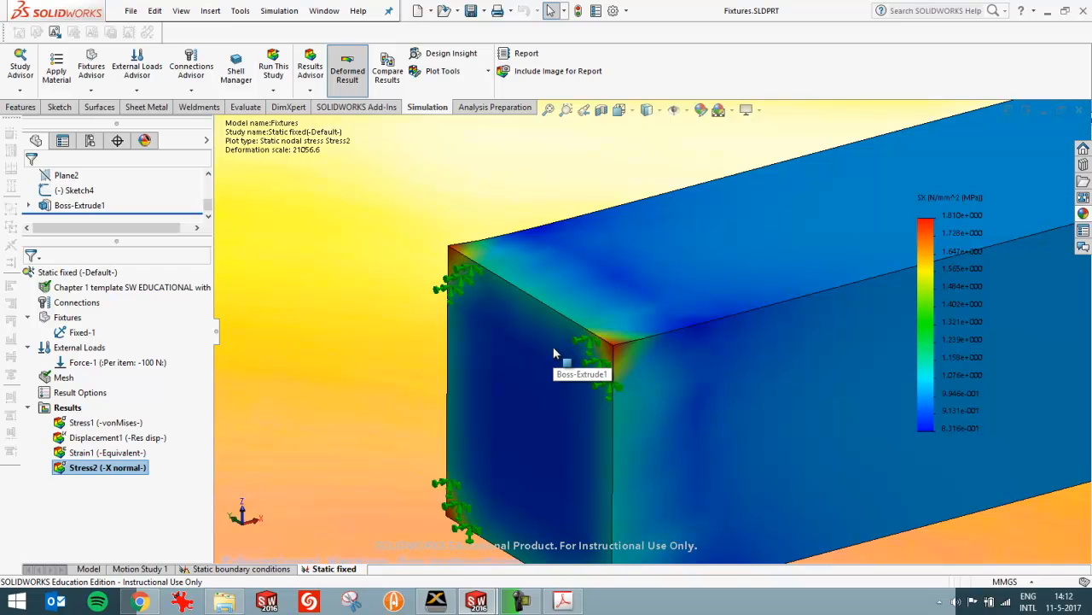
mouse_move(760, 314)
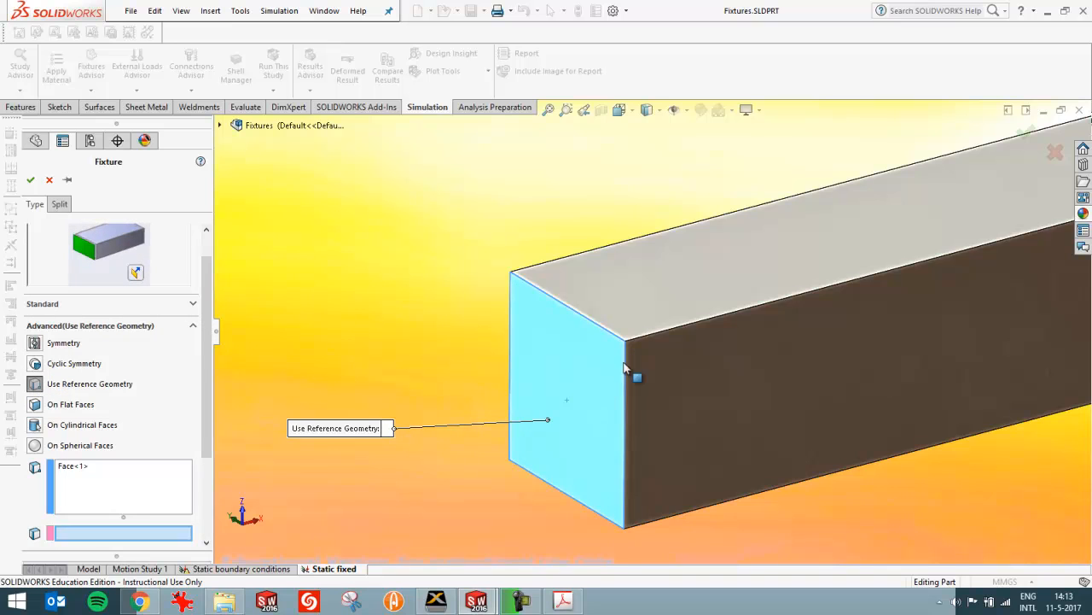
- Pick the beam edge as the reference for the end-face fixture
click(516, 303)
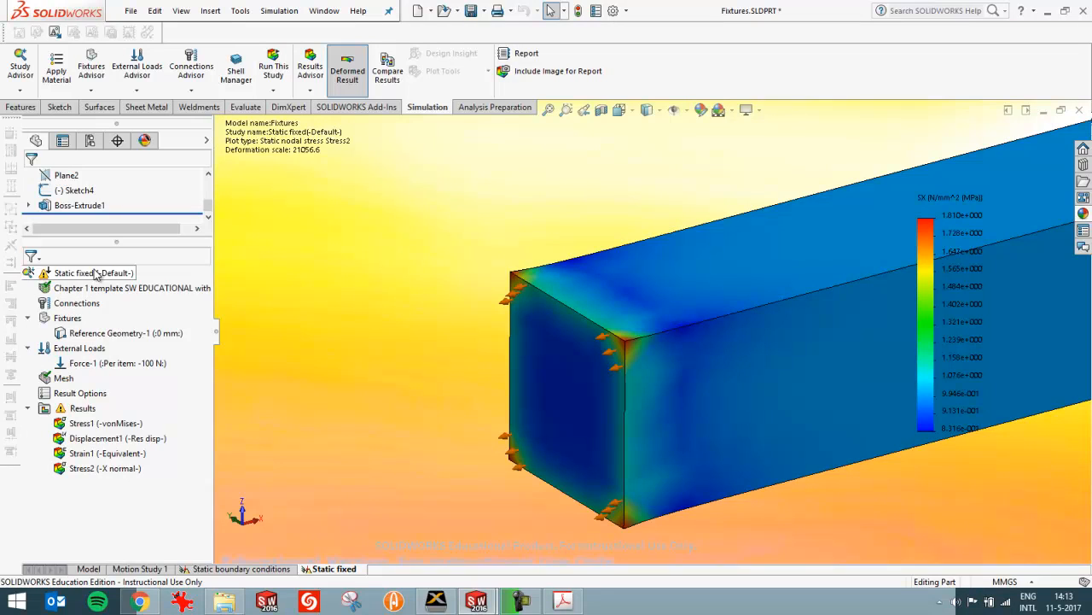
- Rerun the Static fixed study and display its Stress1 von Mises result
click(92, 272)
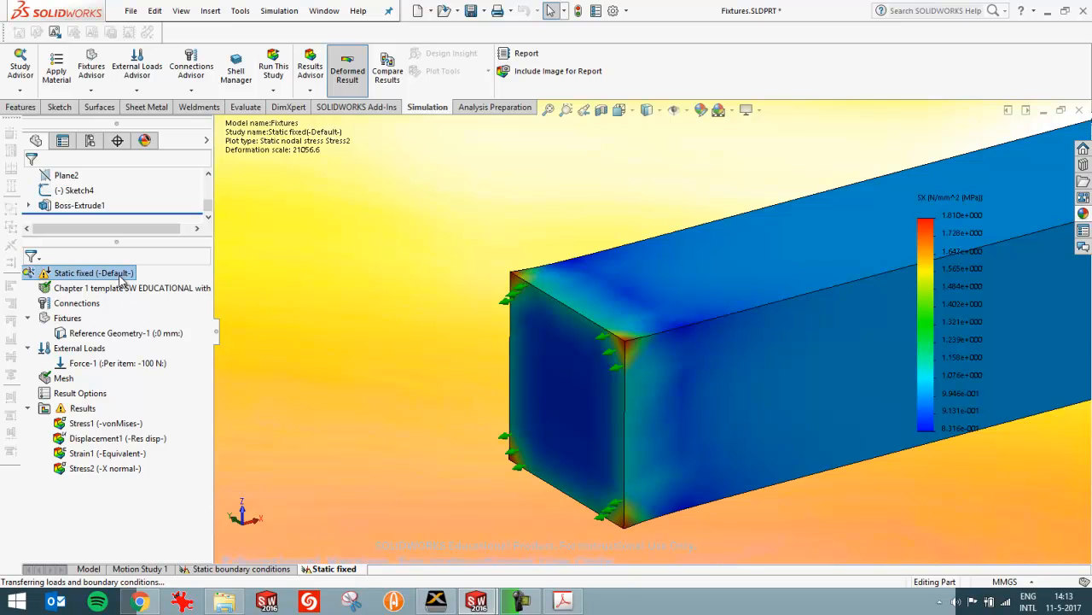
click(273, 68)
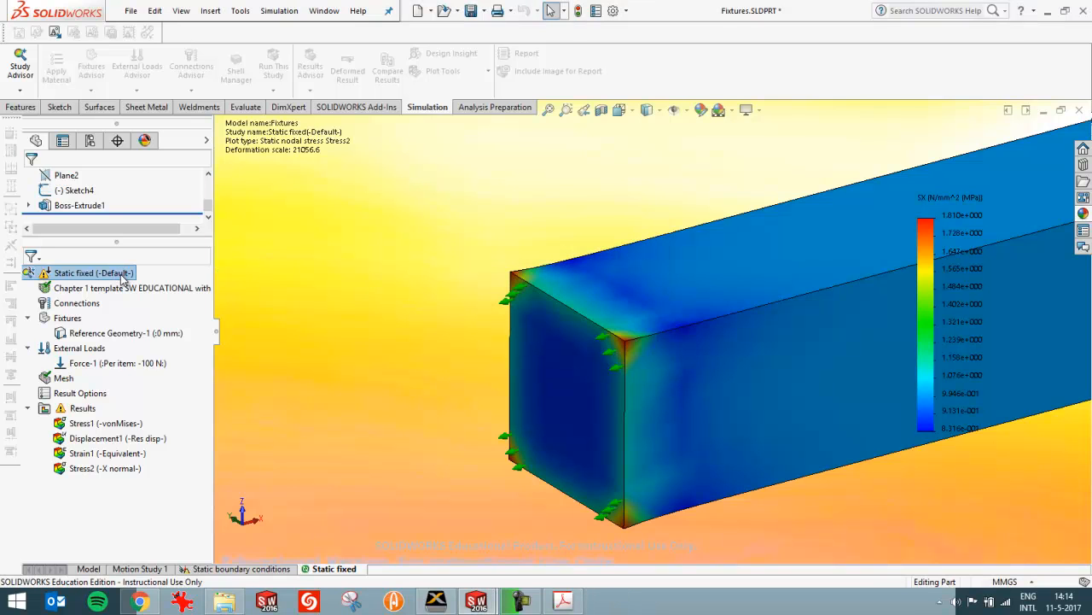
double_click(106, 422)
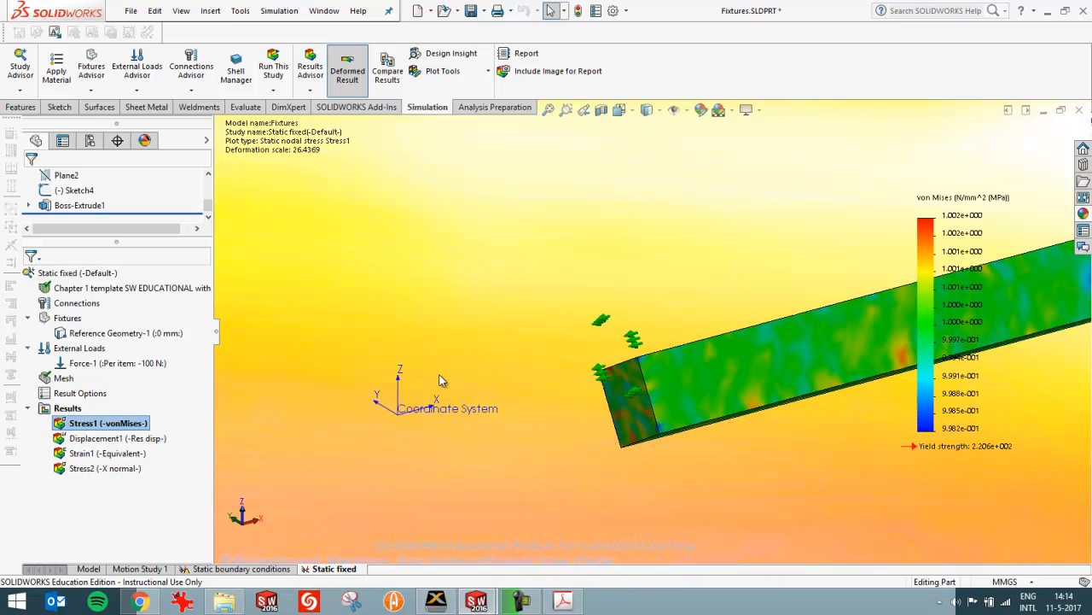
mouse_move(533, 405)
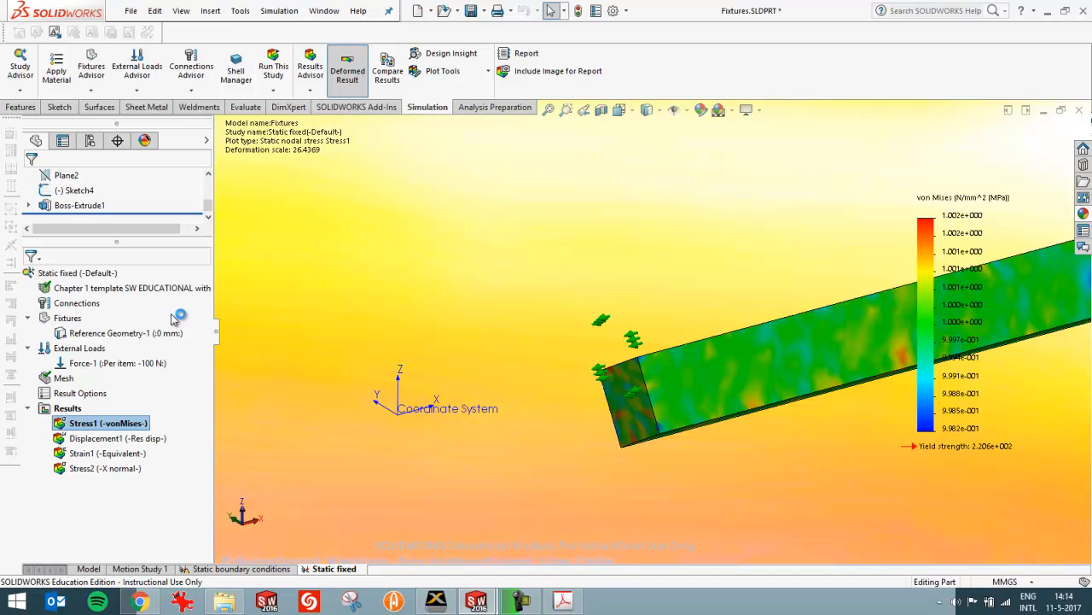
- Enable 'Use soft spring to stabilize model' in the Static fixed study's properties
right_click(73, 273)
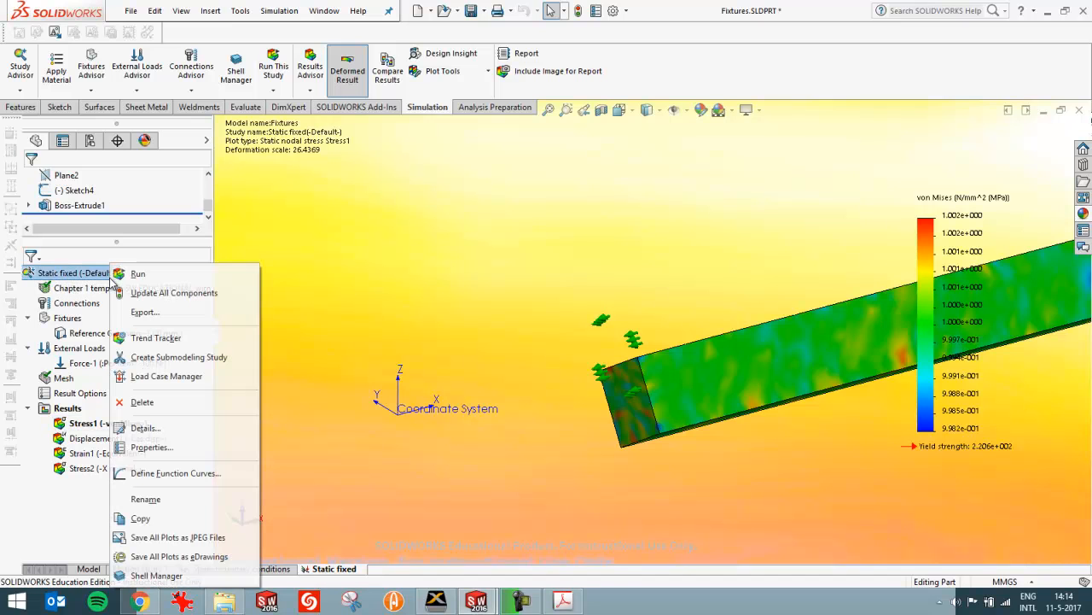
click(151, 447)
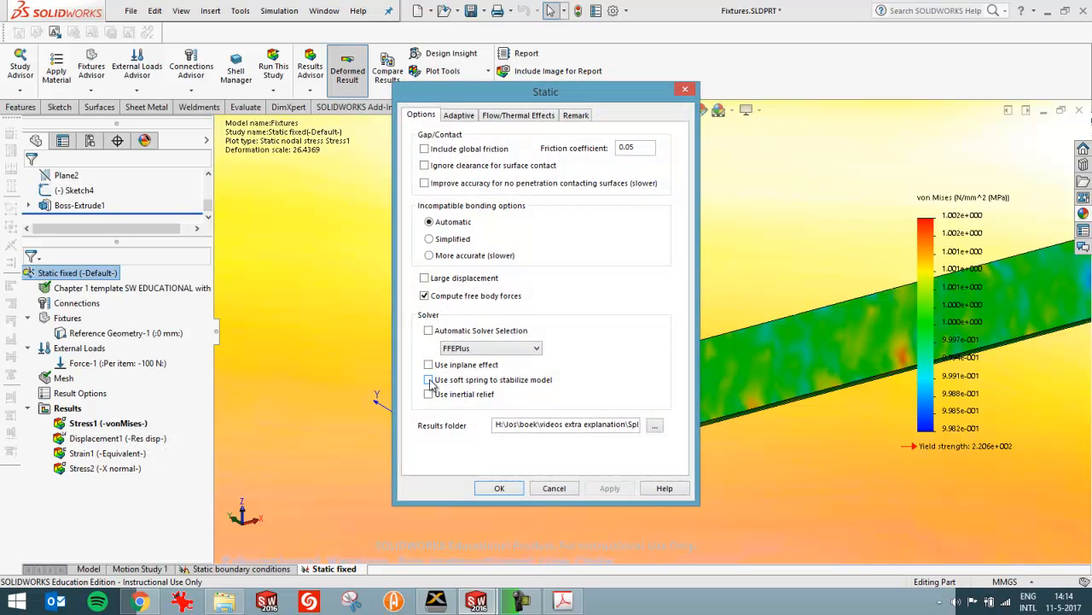
click(429, 380)
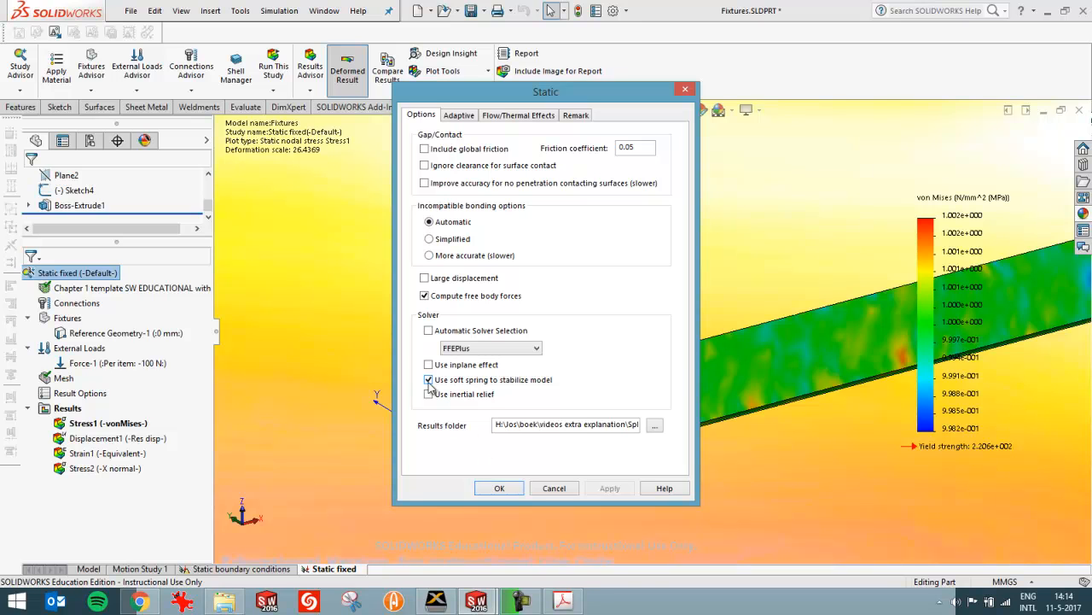
click(429, 379)
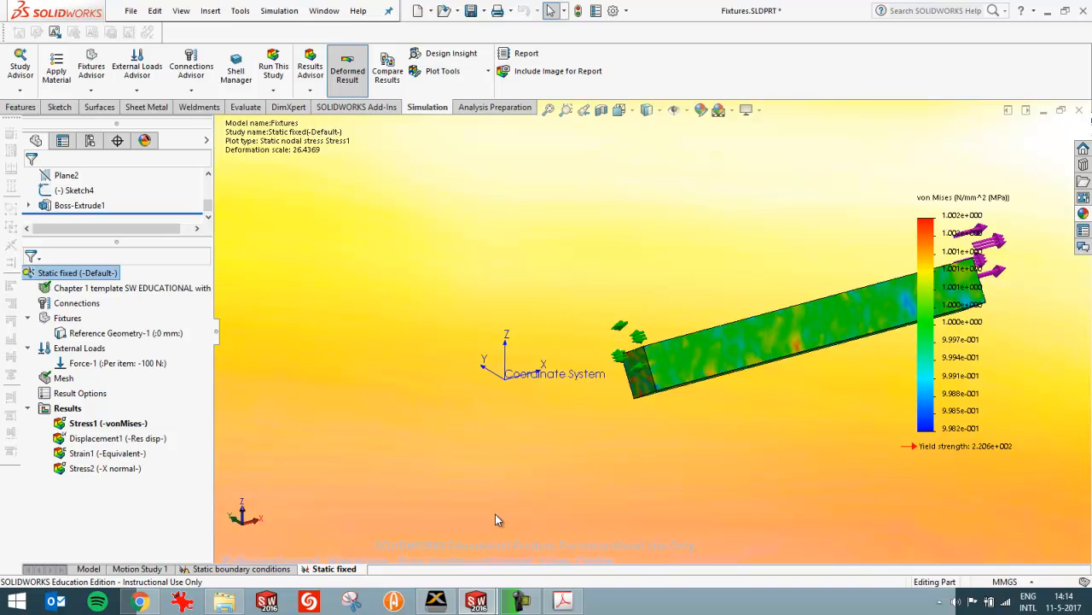
mouse_move(247, 575)
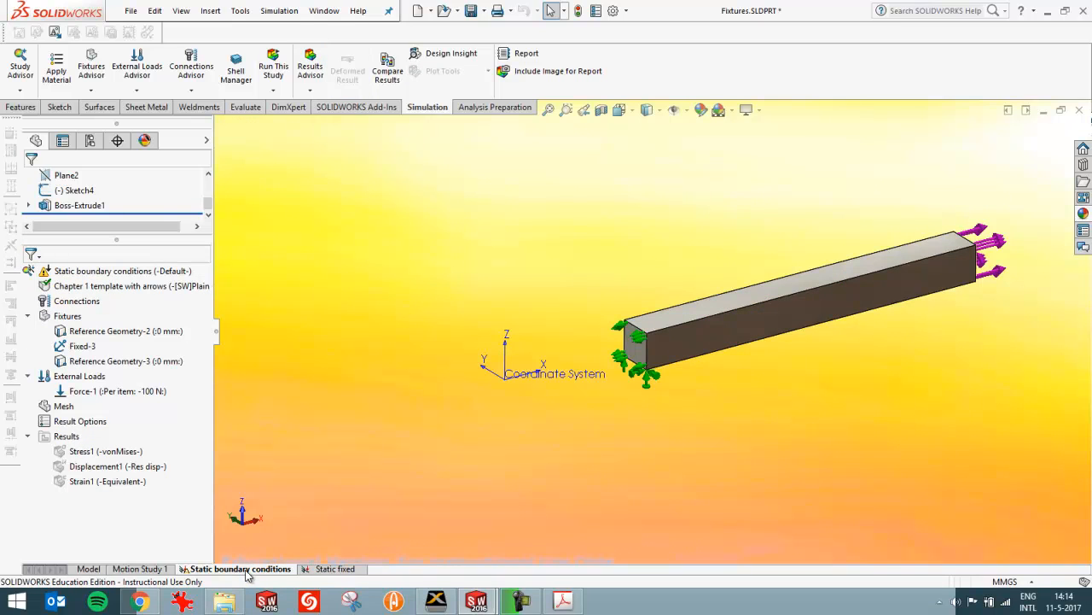
mouse_move(743, 361)
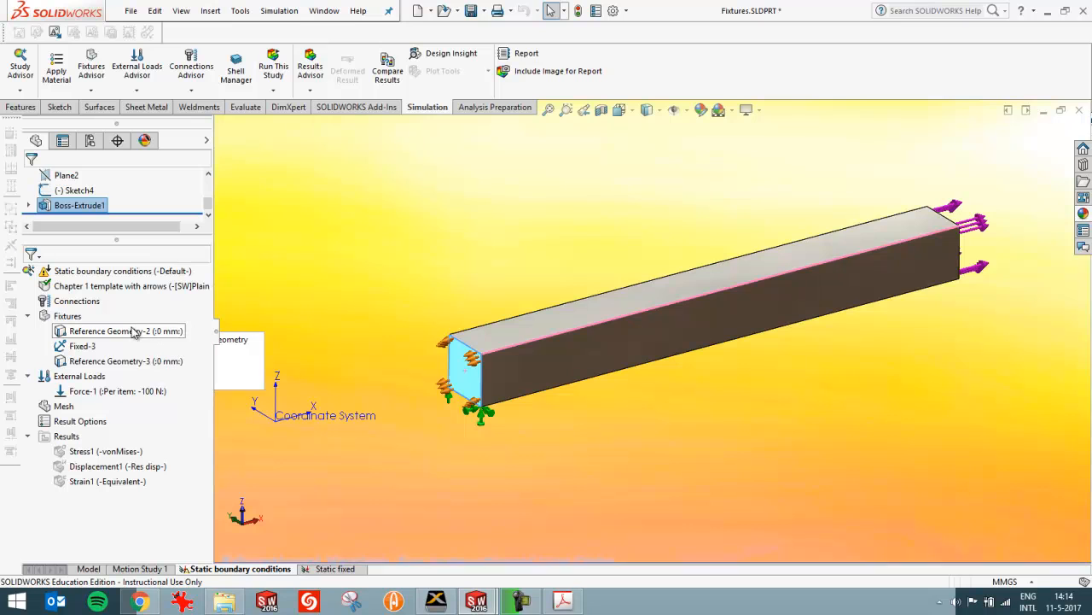
- Select the Reference Geometry-2 and Fixed-3 fixtures on the beam end
click(125, 330)
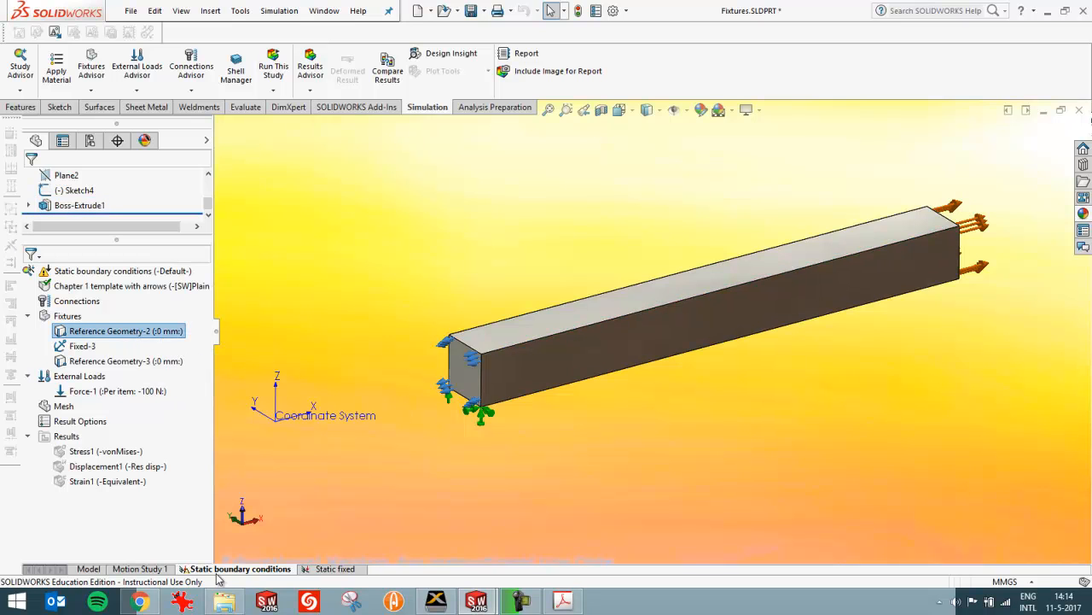
mouse_move(125, 331)
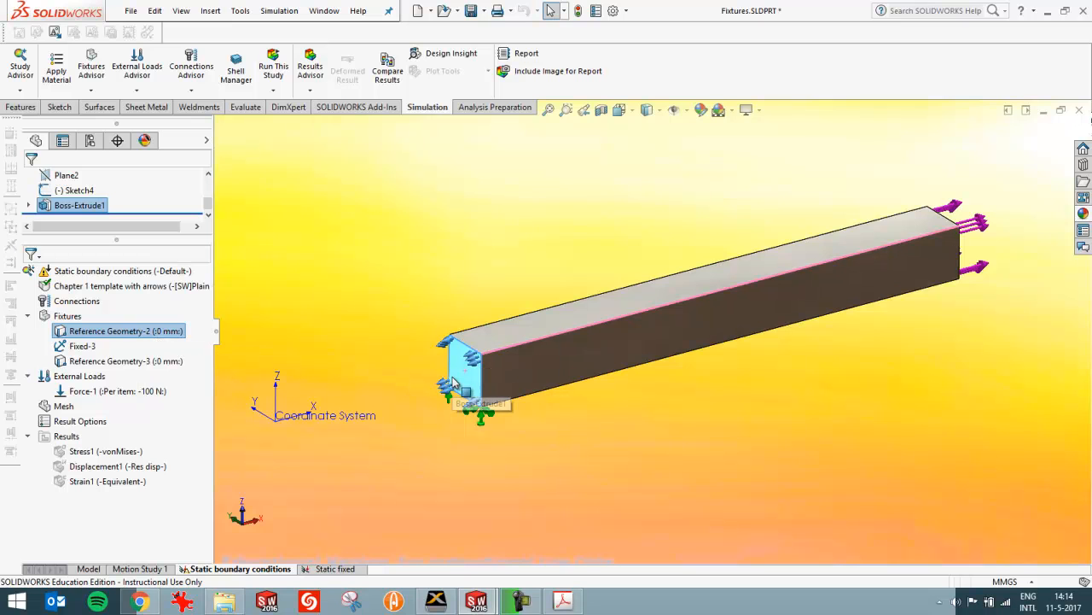
mouse_move(181, 395)
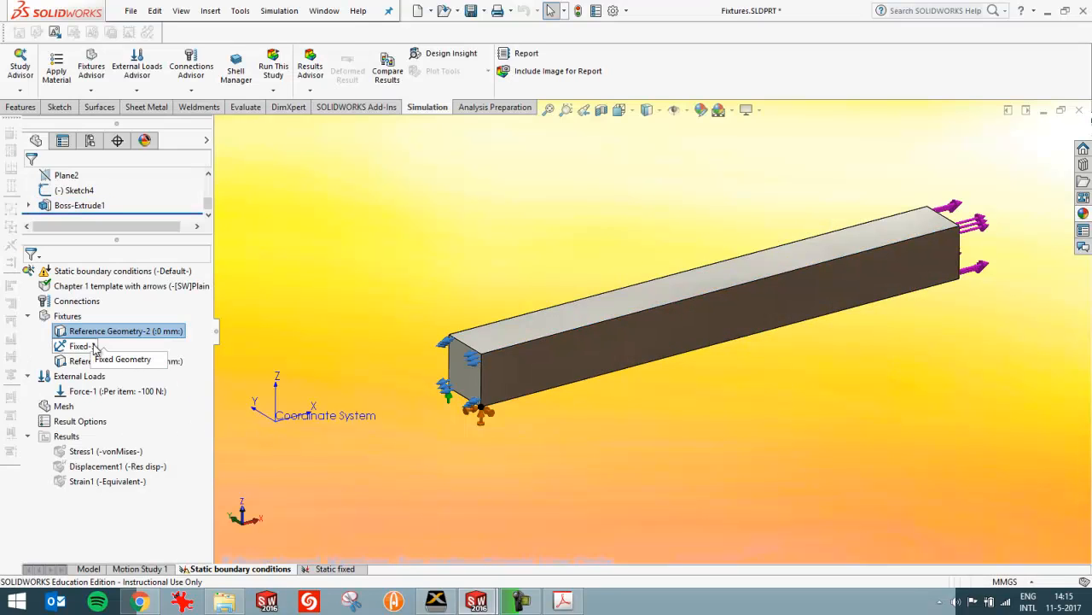
click(81, 346)
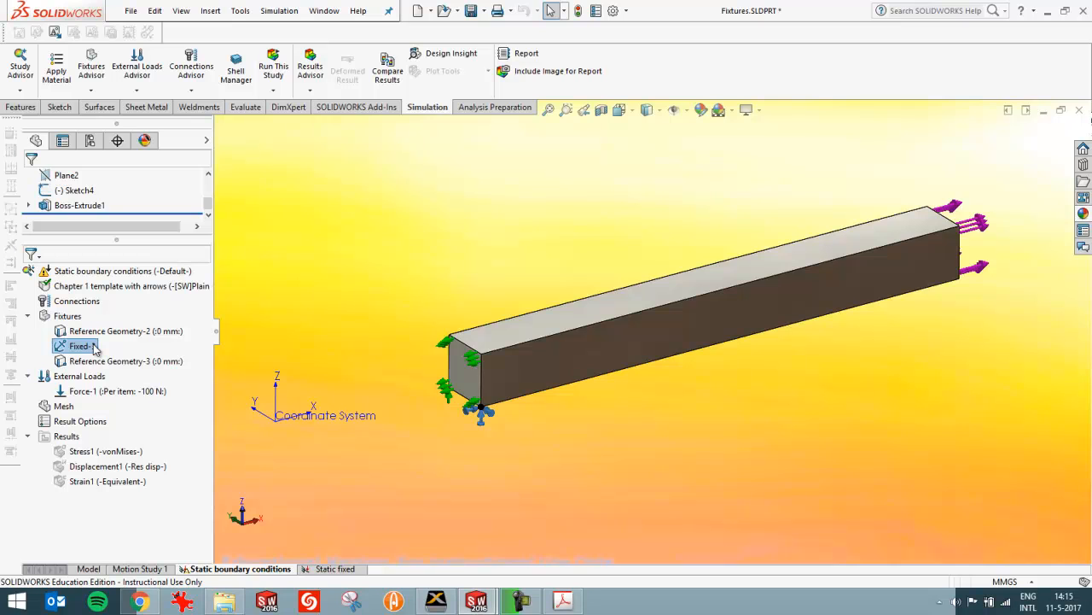
mouse_move(126, 360)
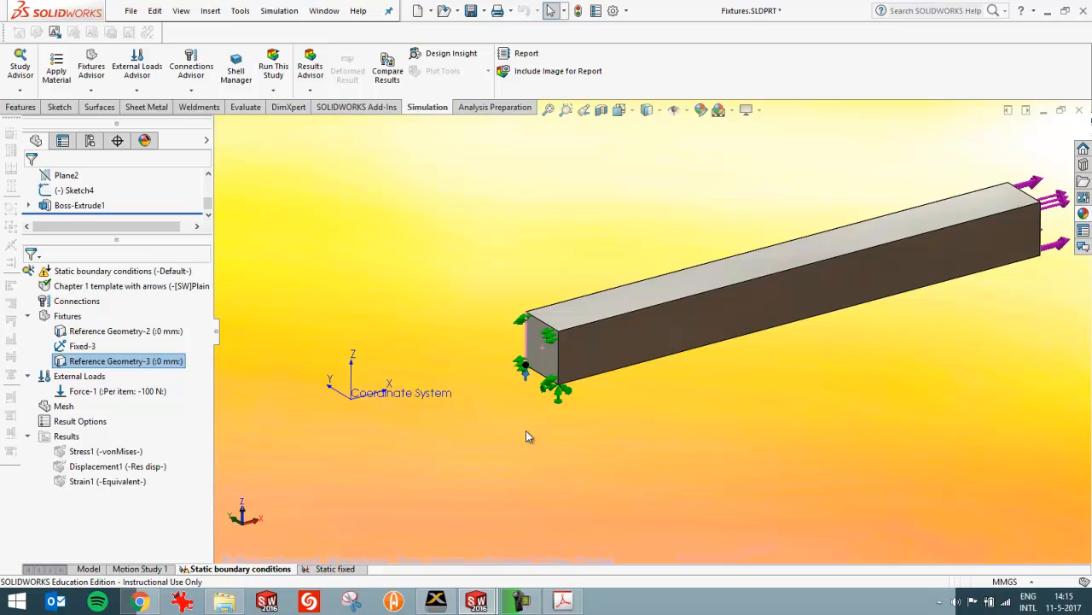
mouse_move(526, 380)
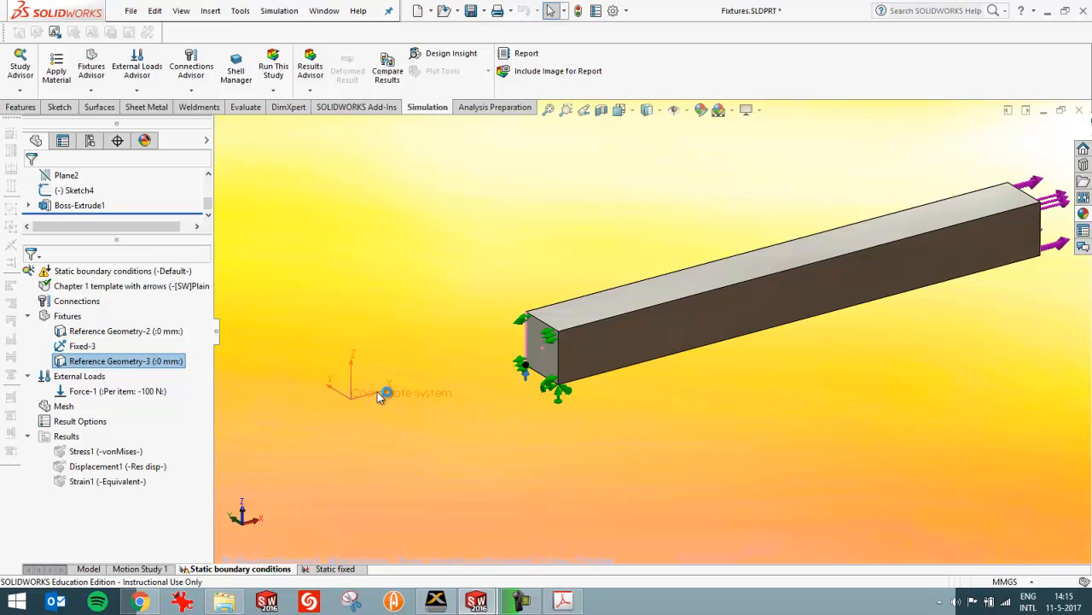
mouse_move(417, 472)
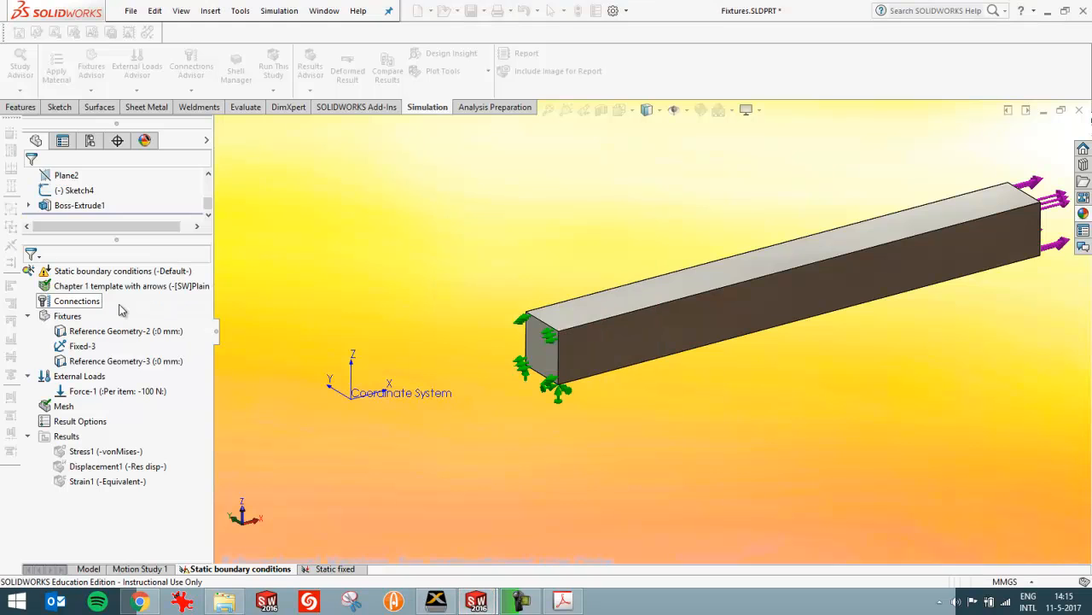
- Run the Static boundary conditions study and open the von Mises plot's Chart Options
click(273, 68)
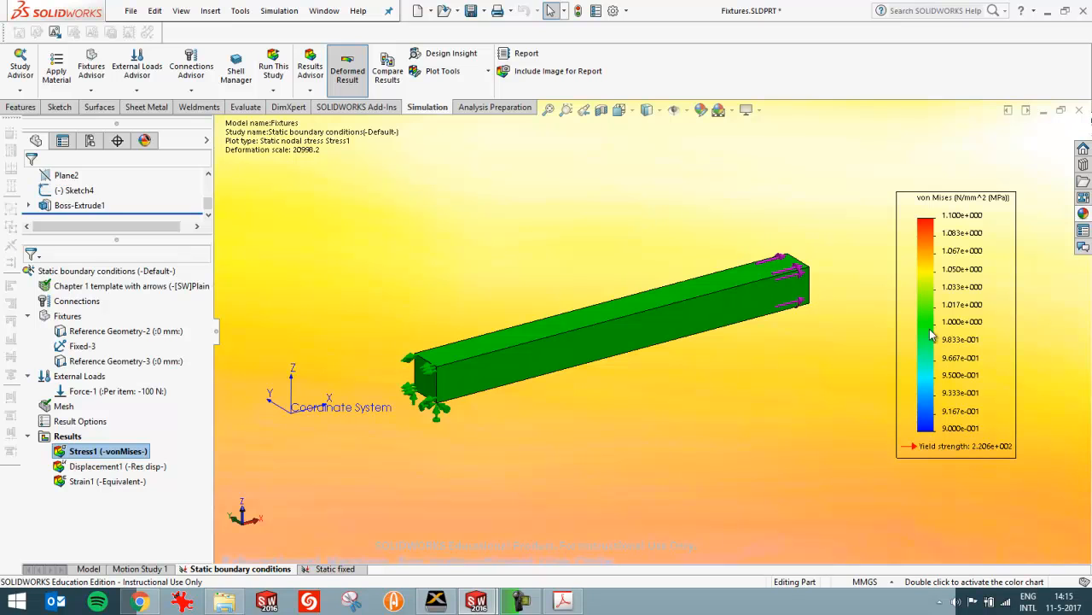
double_click(101, 450)
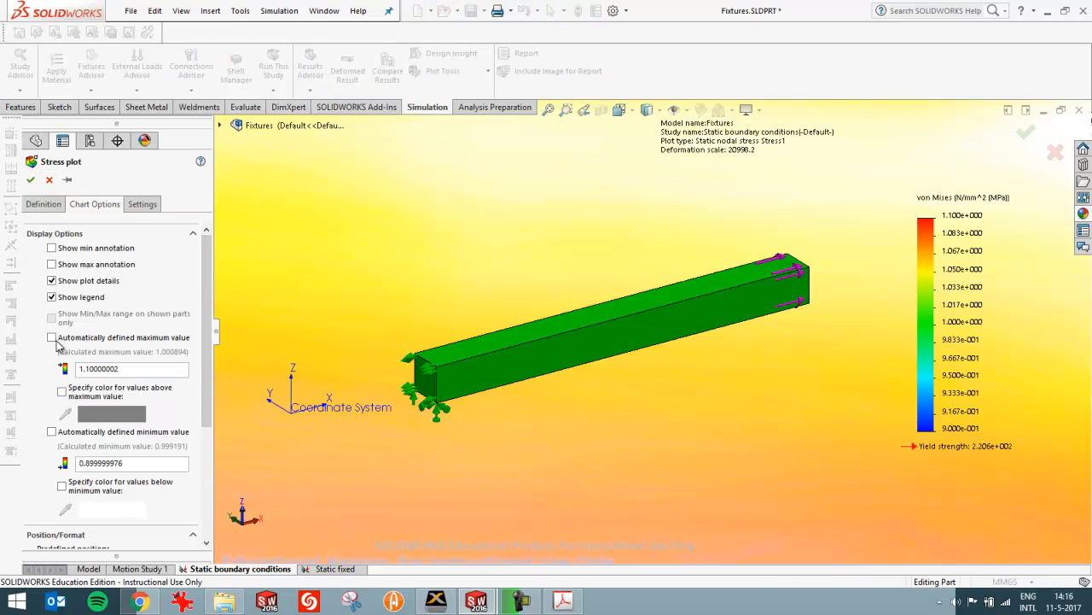
- Set the legend maximum to automatically defined, then bring up the Window menu
click(52, 337)
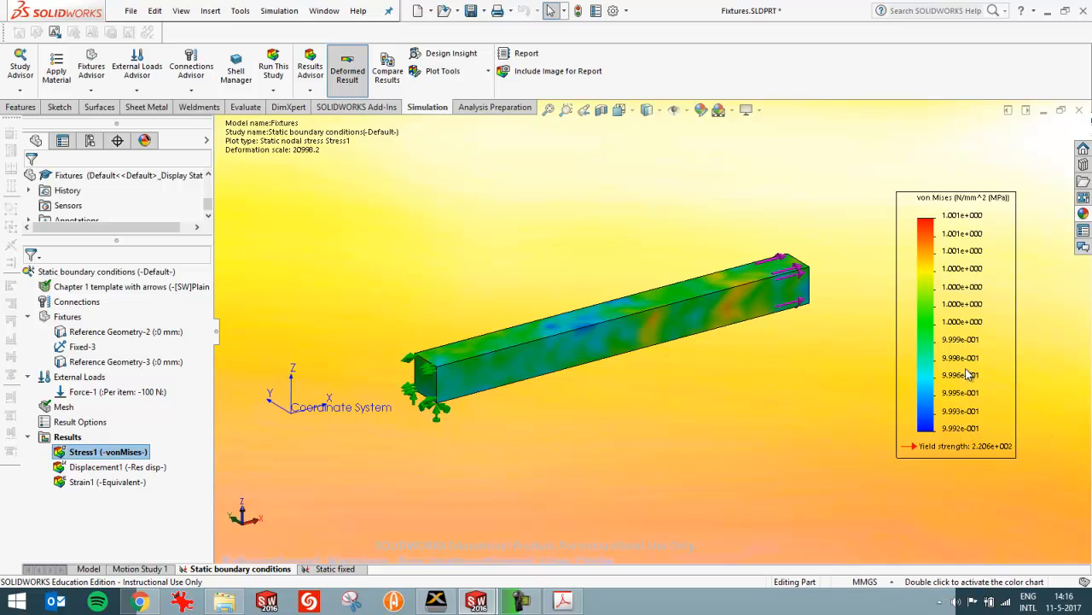
mouse_move(960, 226)
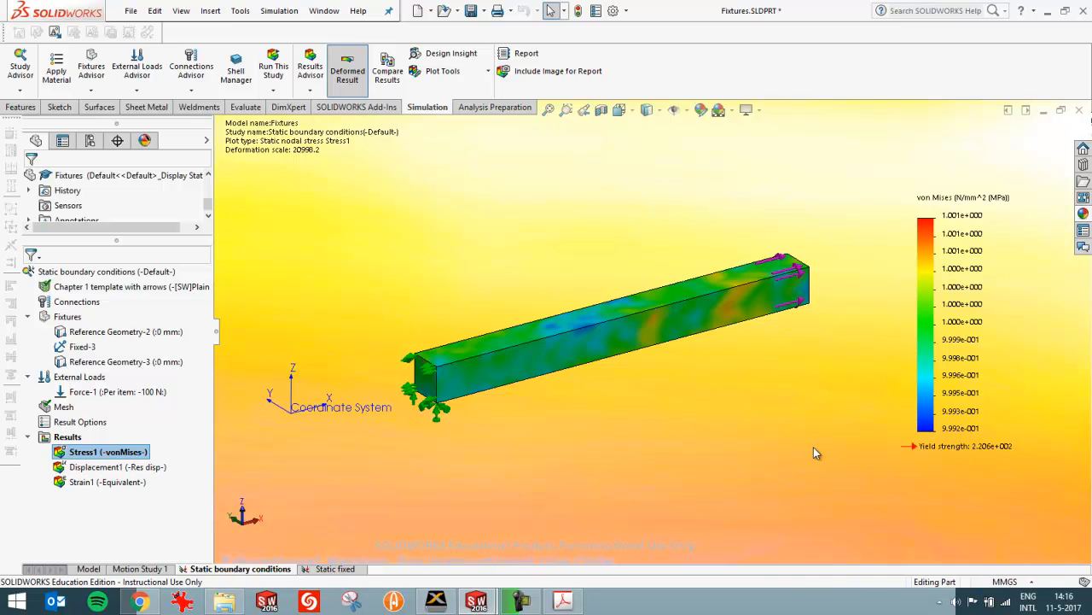
mouse_move(892, 427)
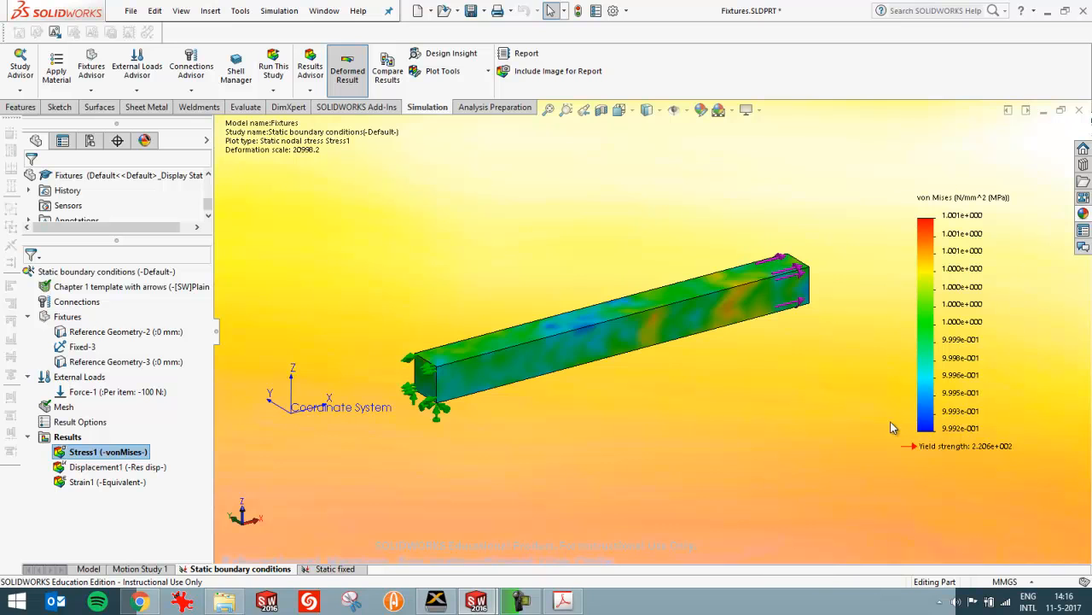
mouse_move(880, 427)
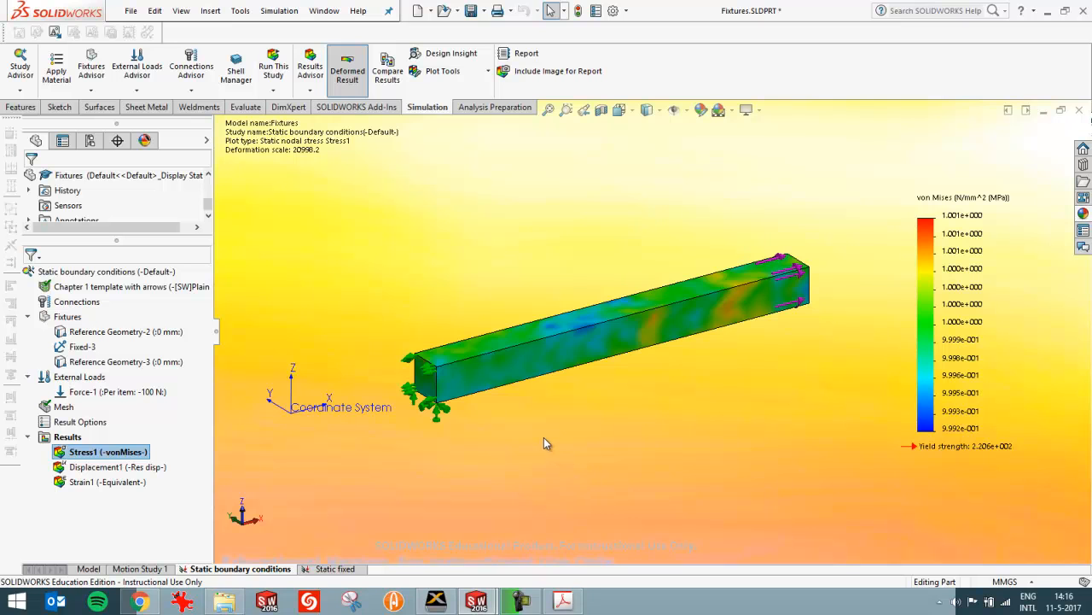
click(324, 10)
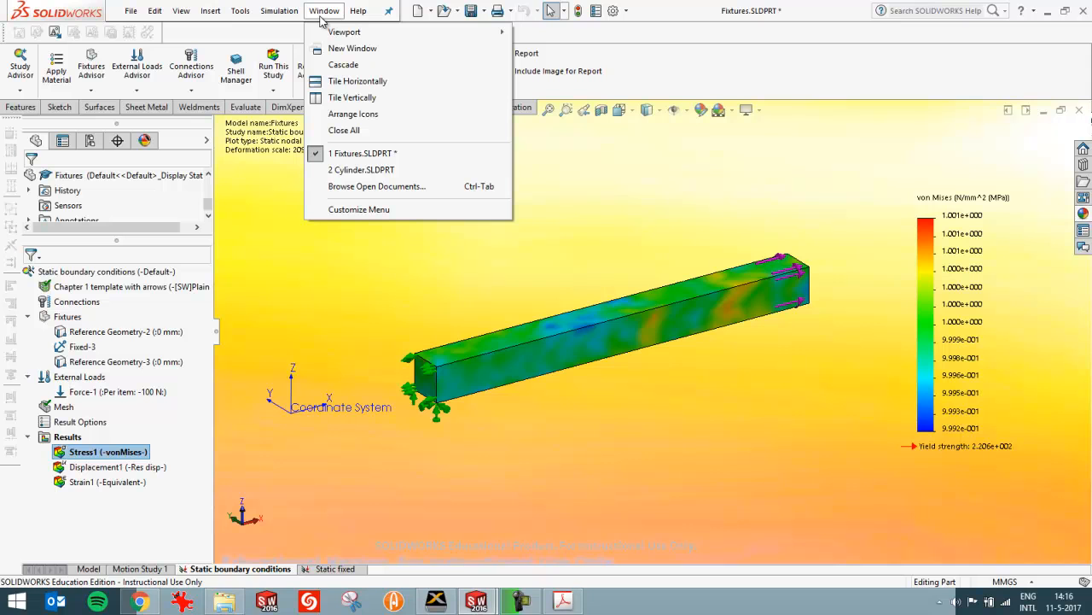
mouse_move(437, 412)
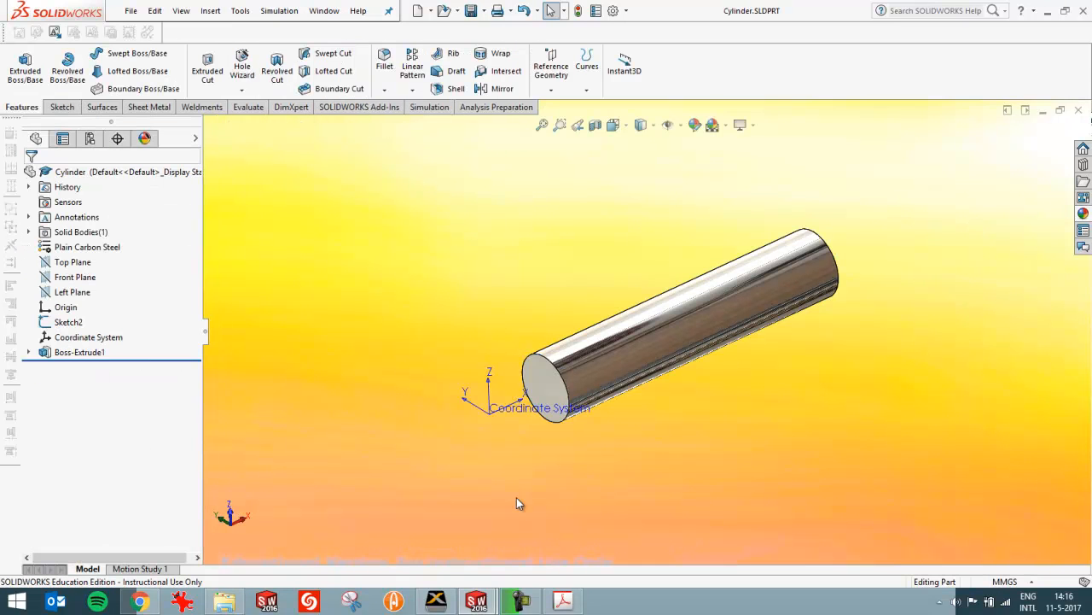
mouse_move(355, 165)
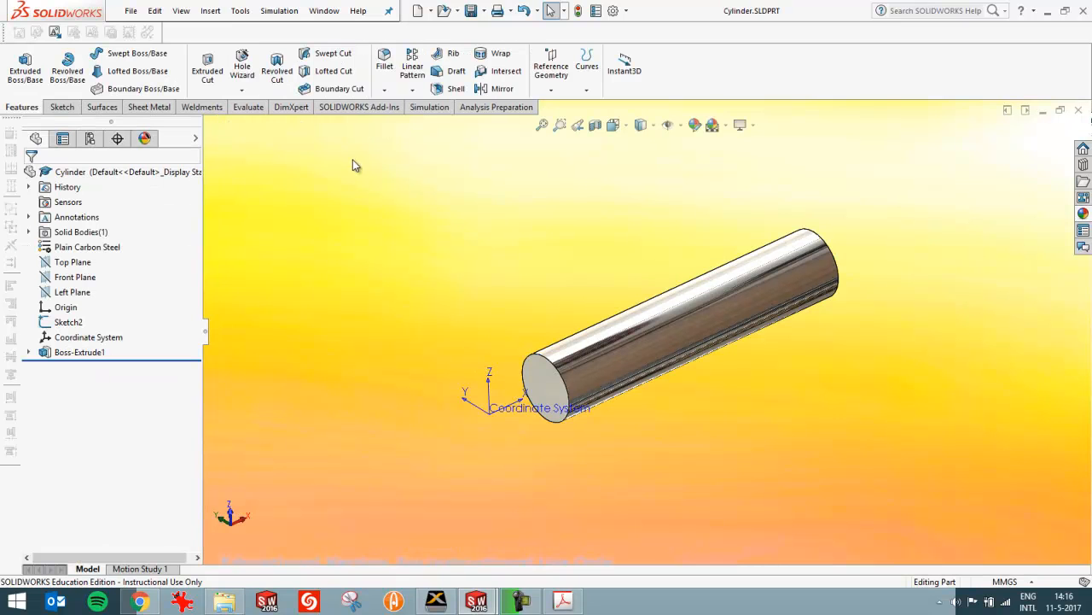
- Start a Split Line command on the Cylinder part
click(210, 11)
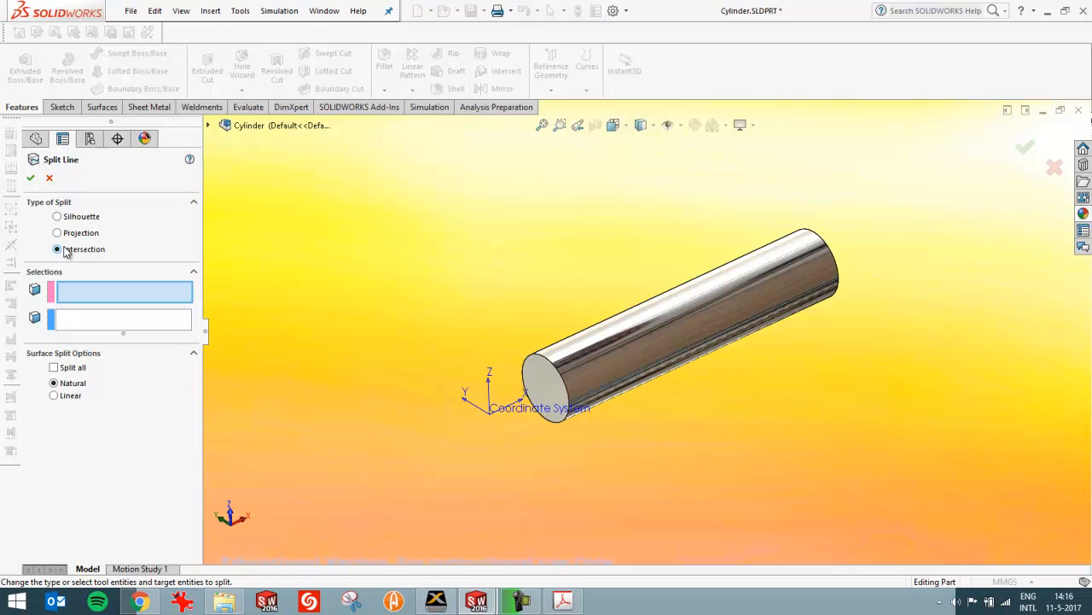
- Create Split Line1 by intersecting the Top Plane with the cylinder's curved face
click(683, 308)
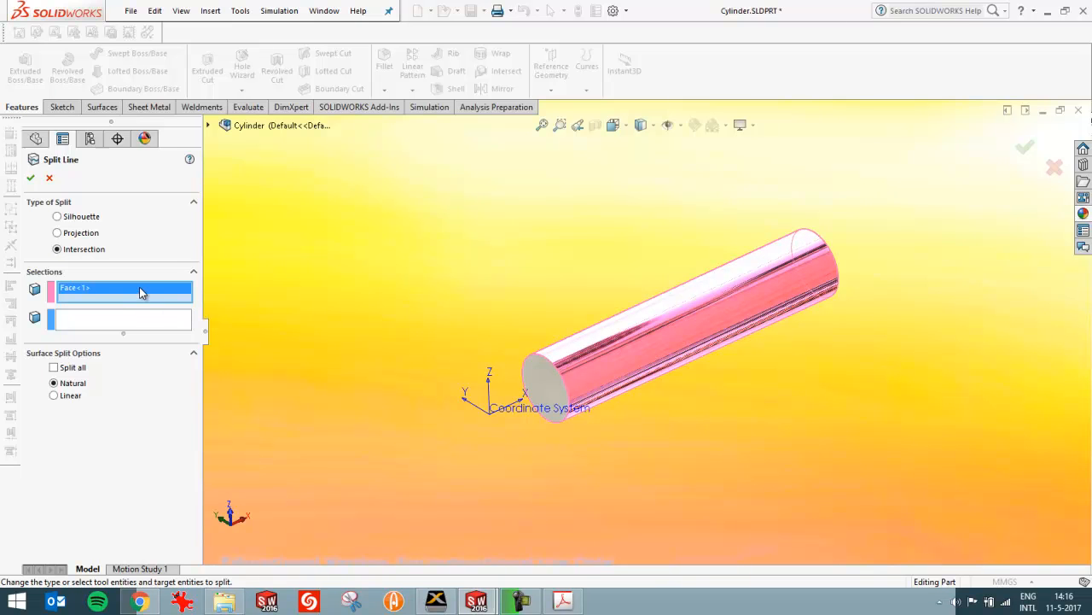
mouse_move(124, 288)
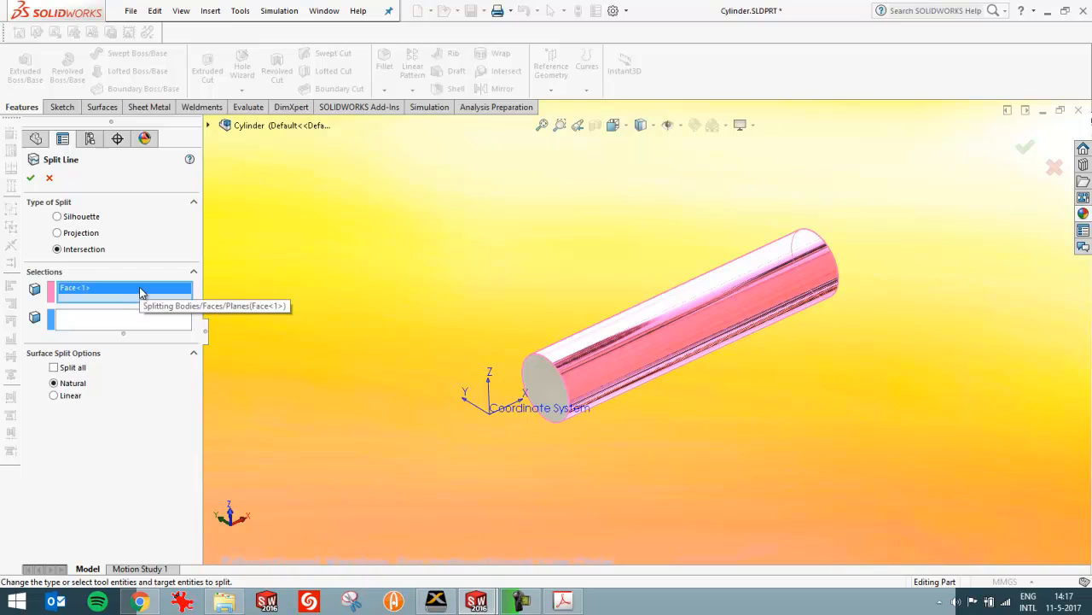
mouse_move(218, 140)
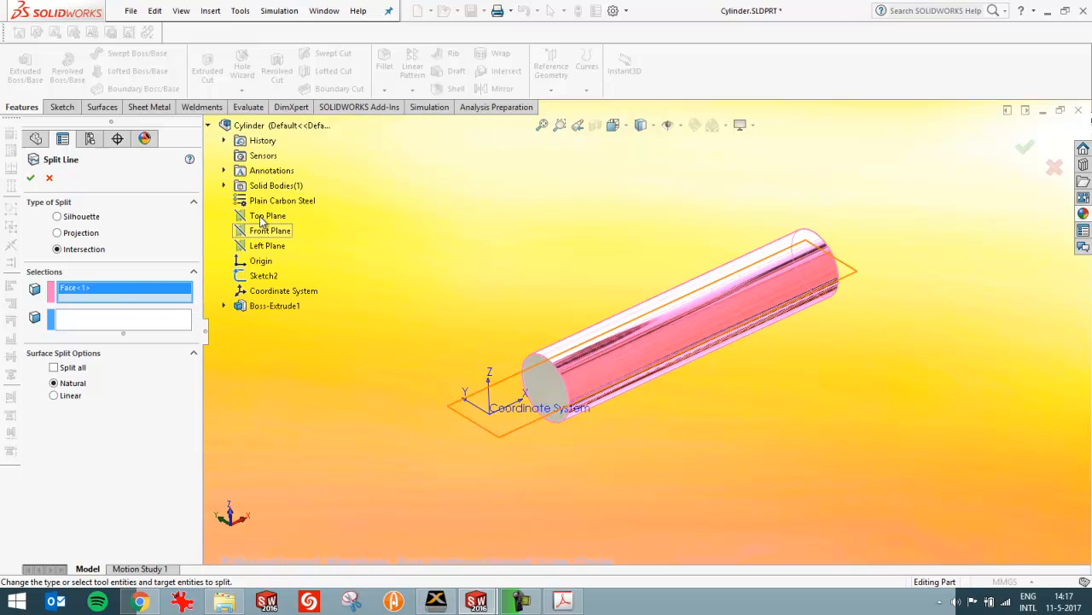
click(268, 215)
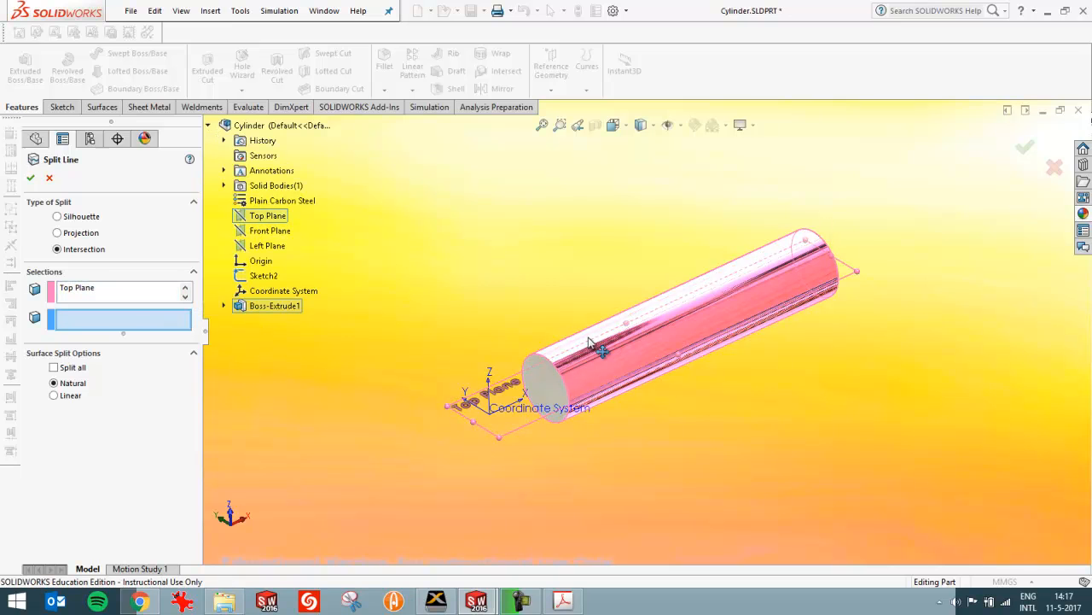
click(611, 350)
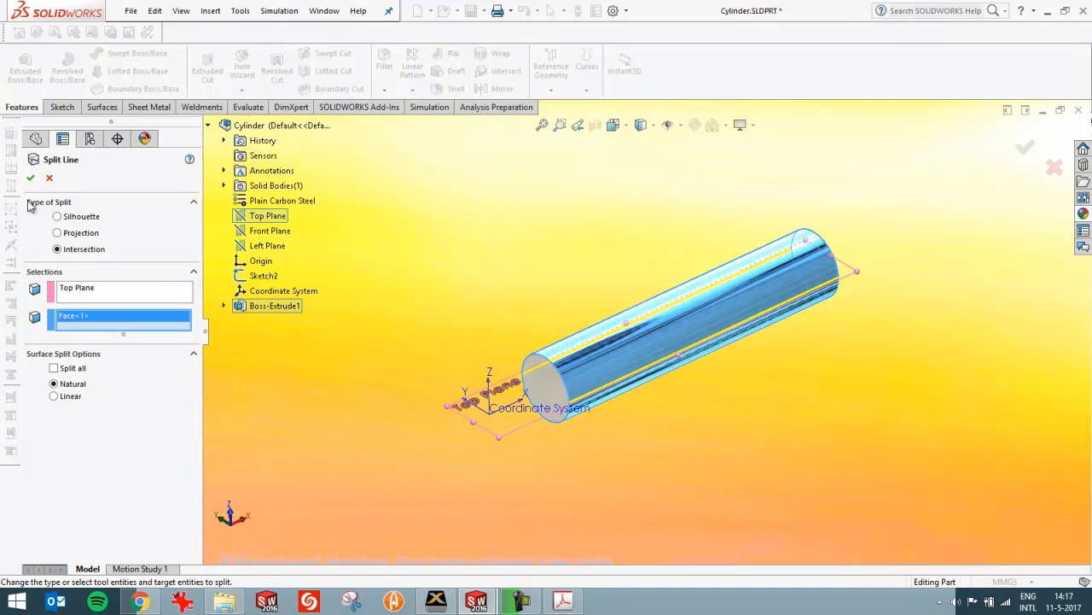
click(31, 177)
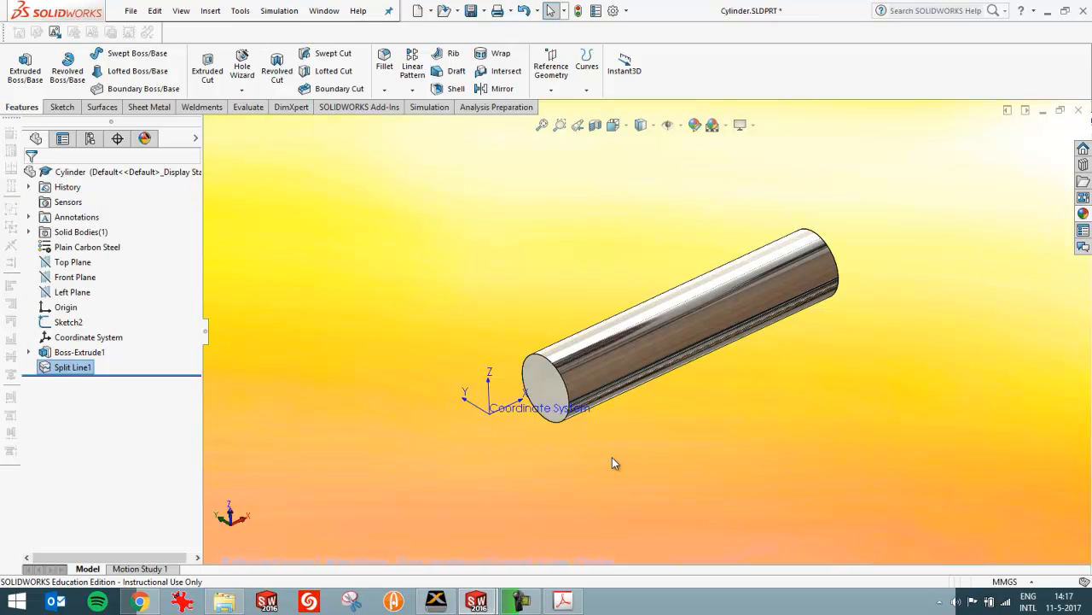